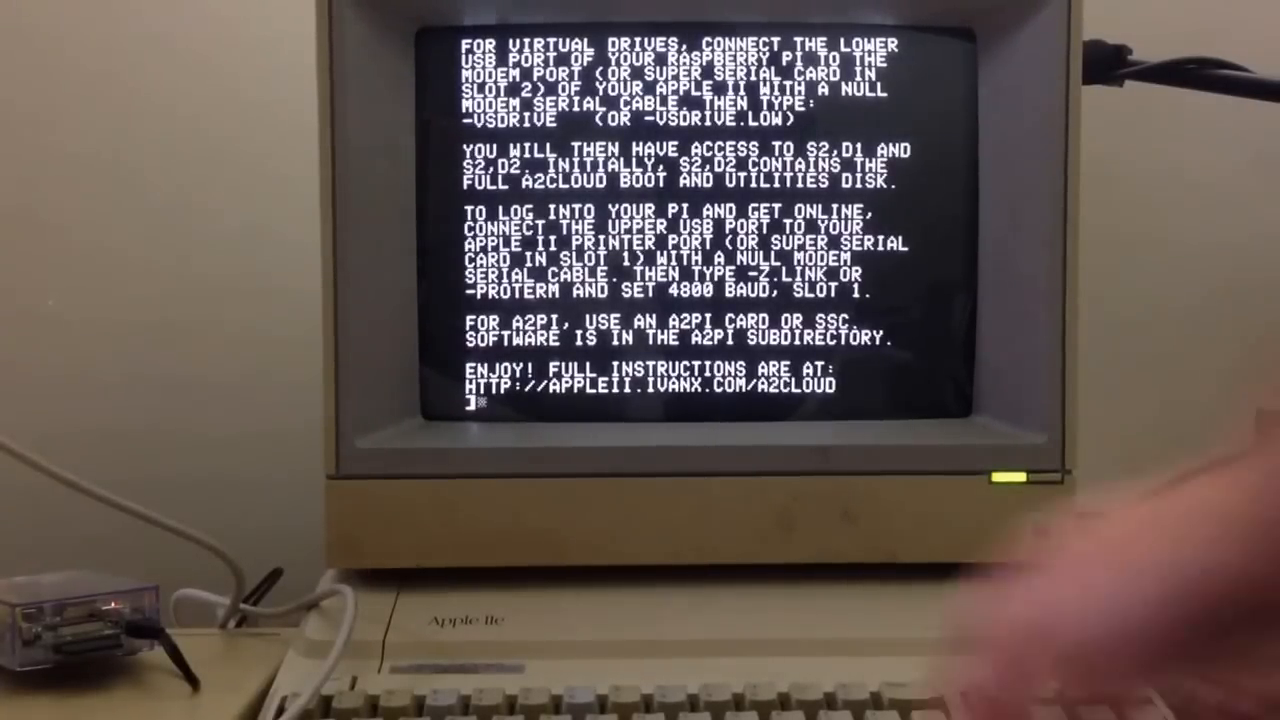
Launch ProTerm from the Applesoft prompt with the -PROTERM command.
text(-P)
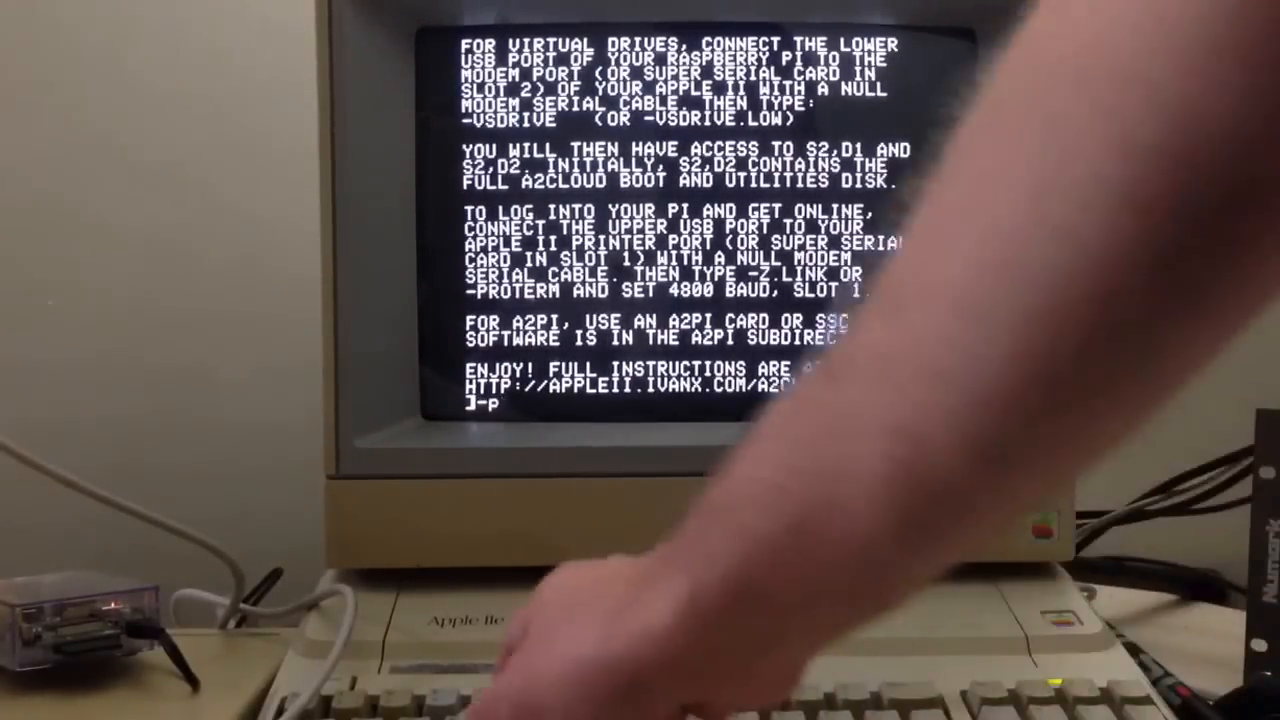
text(rp)
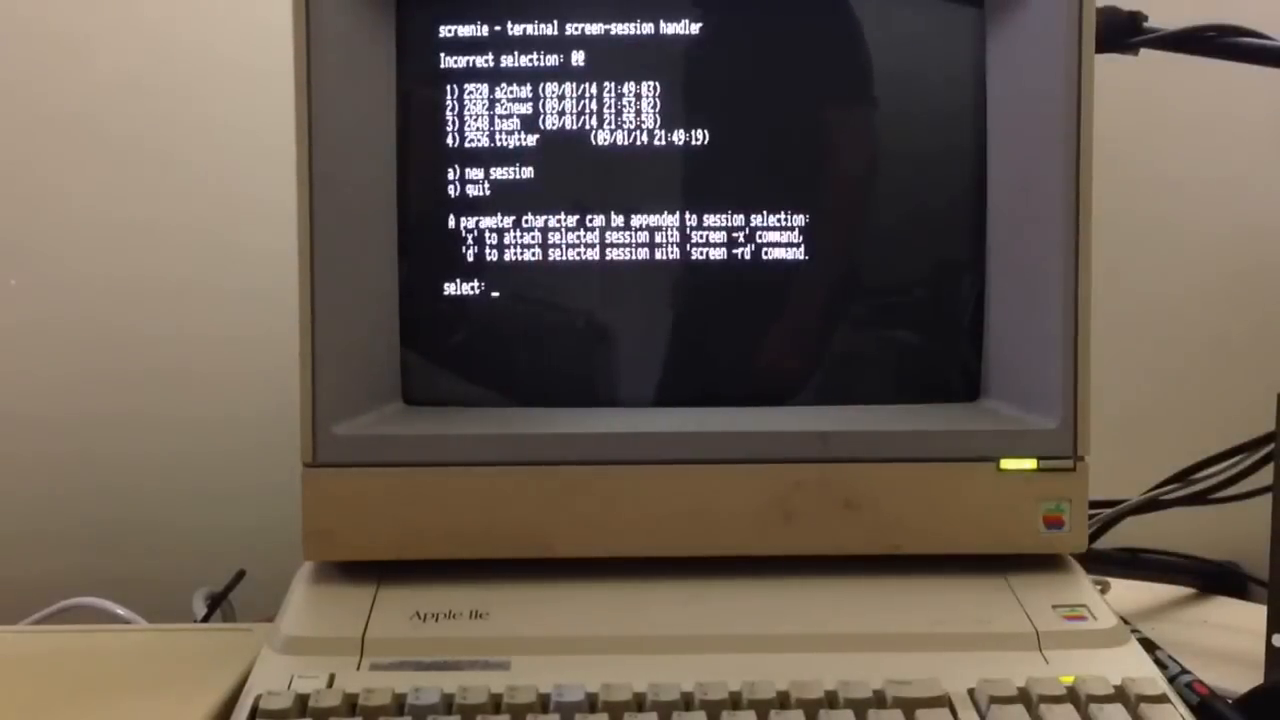
Enter 4 at the screenie select prompt to choose the ttytter session.
text(4)
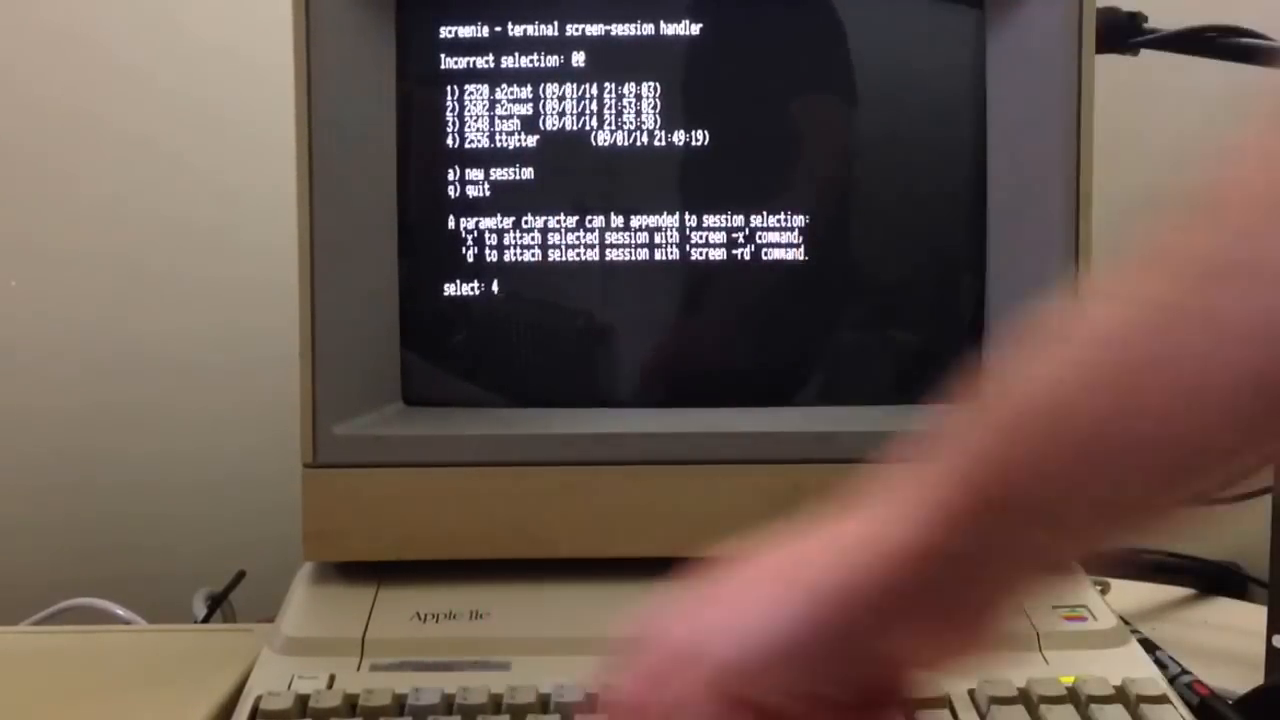
Attach the ttytter session and read the live tweet timeline.
key(enter)
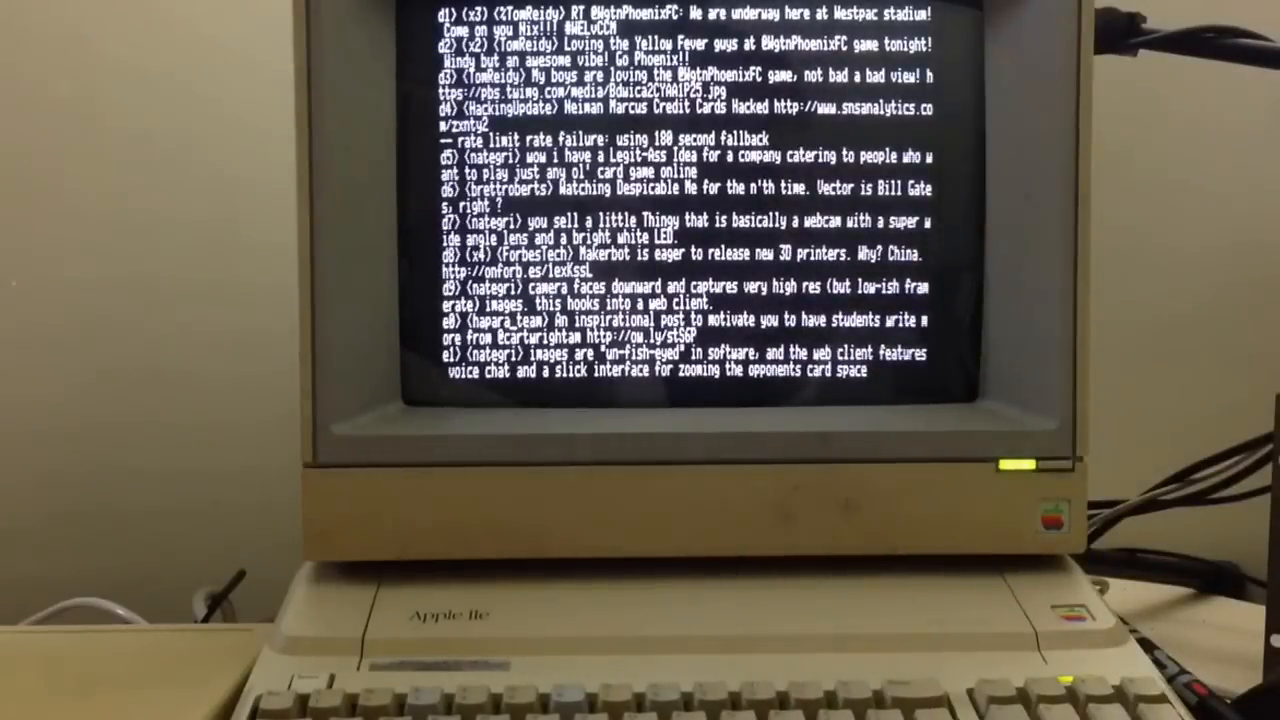
text(he)
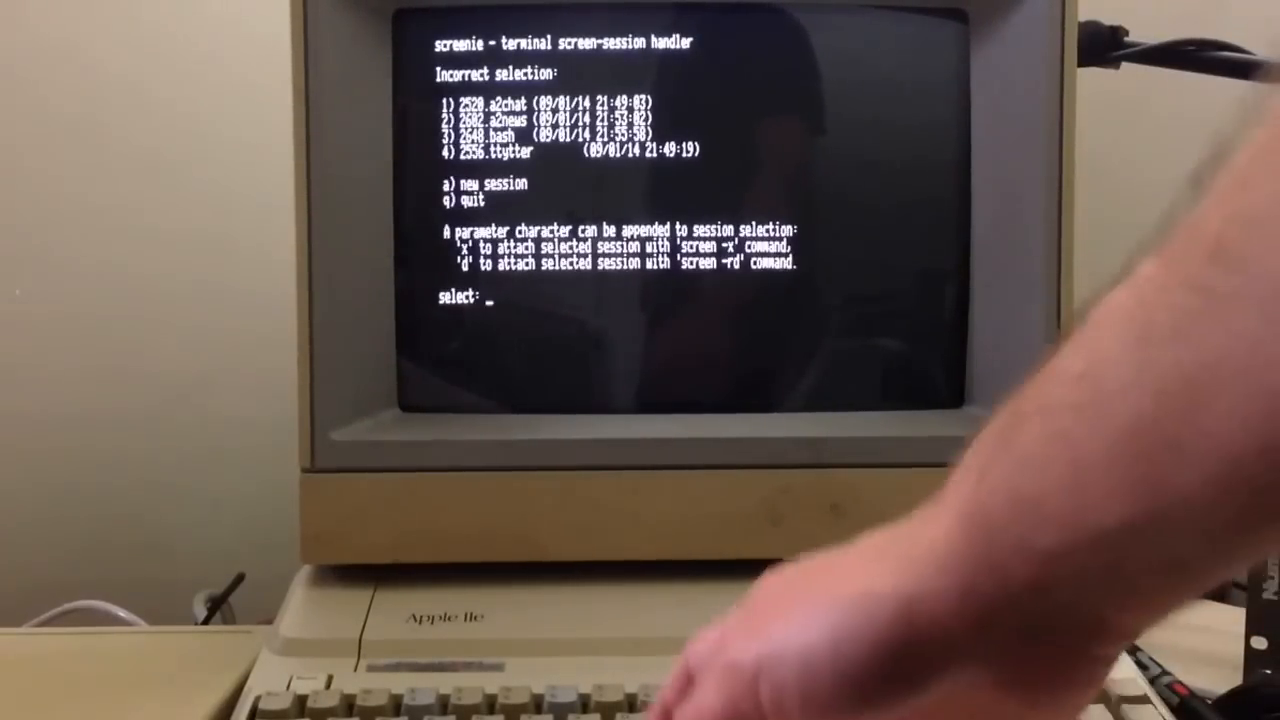
Enter 1 at the screenie select prompt to choose the a2chat IRC session.
text(1)
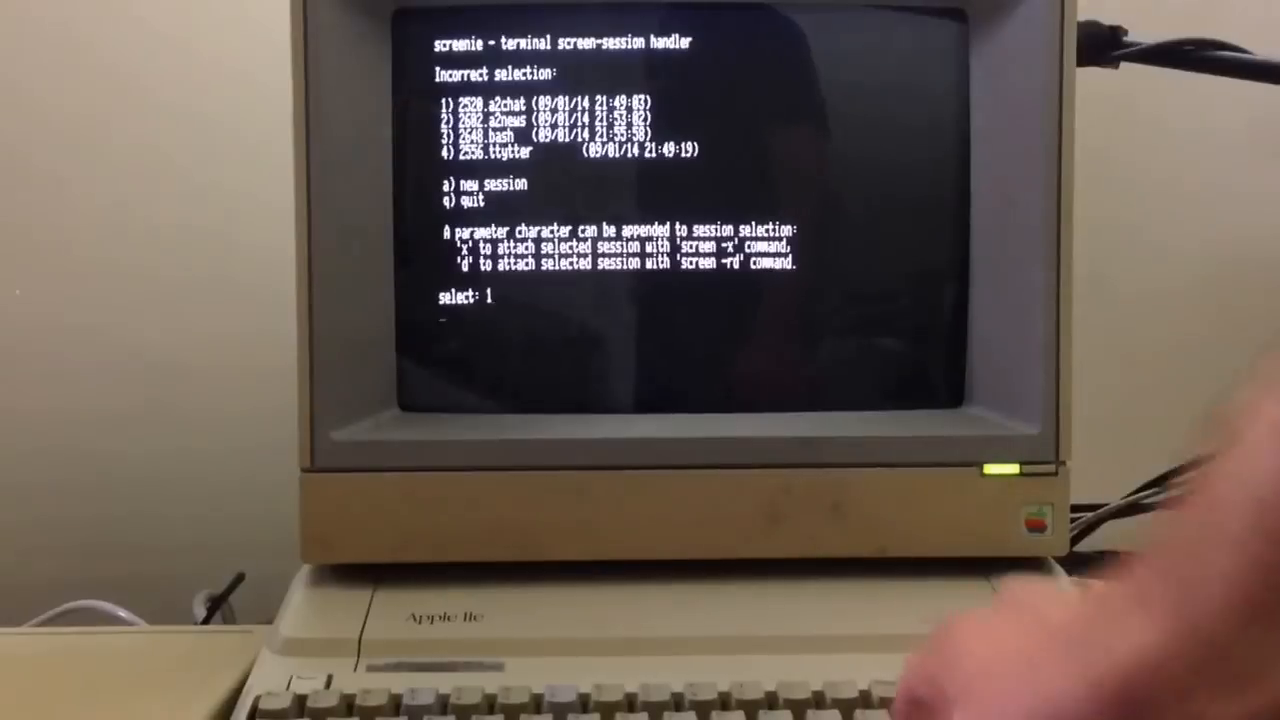
Attach a2chat and post "I'm making a tutorial video on YouTube" to #a2c.chat.
key(enter)
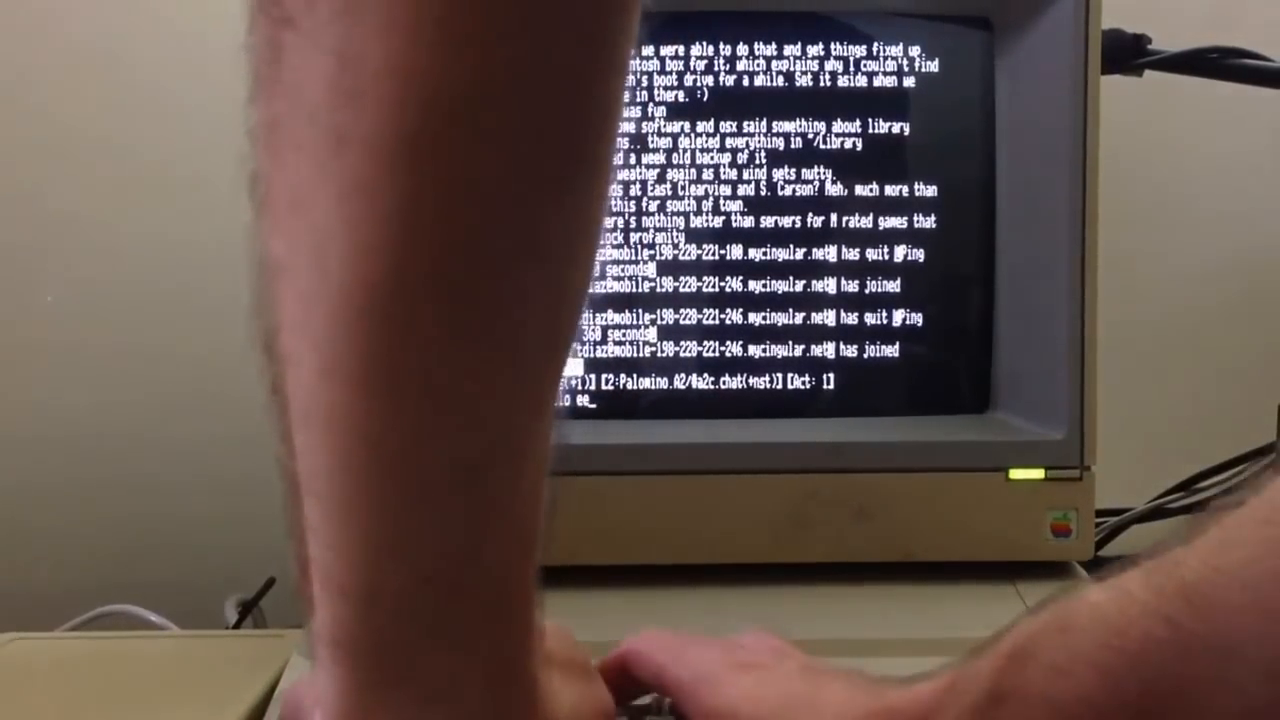
text(very)
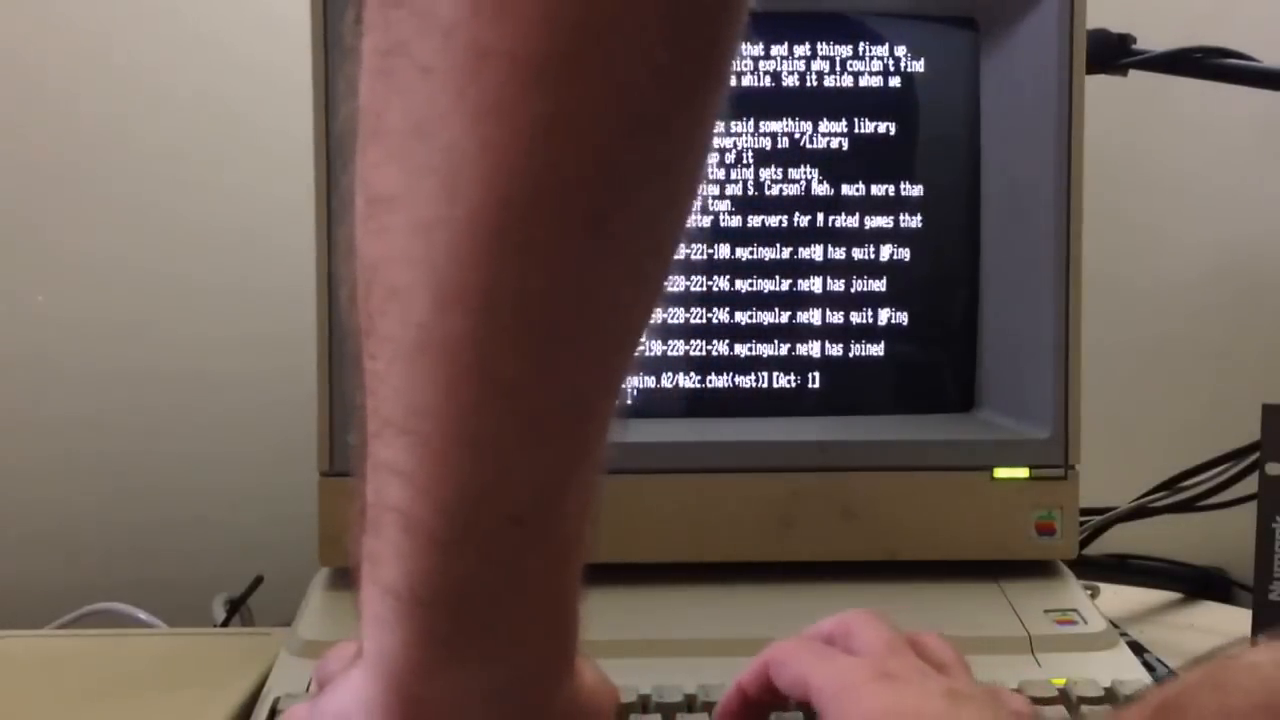
text(I'm making a)
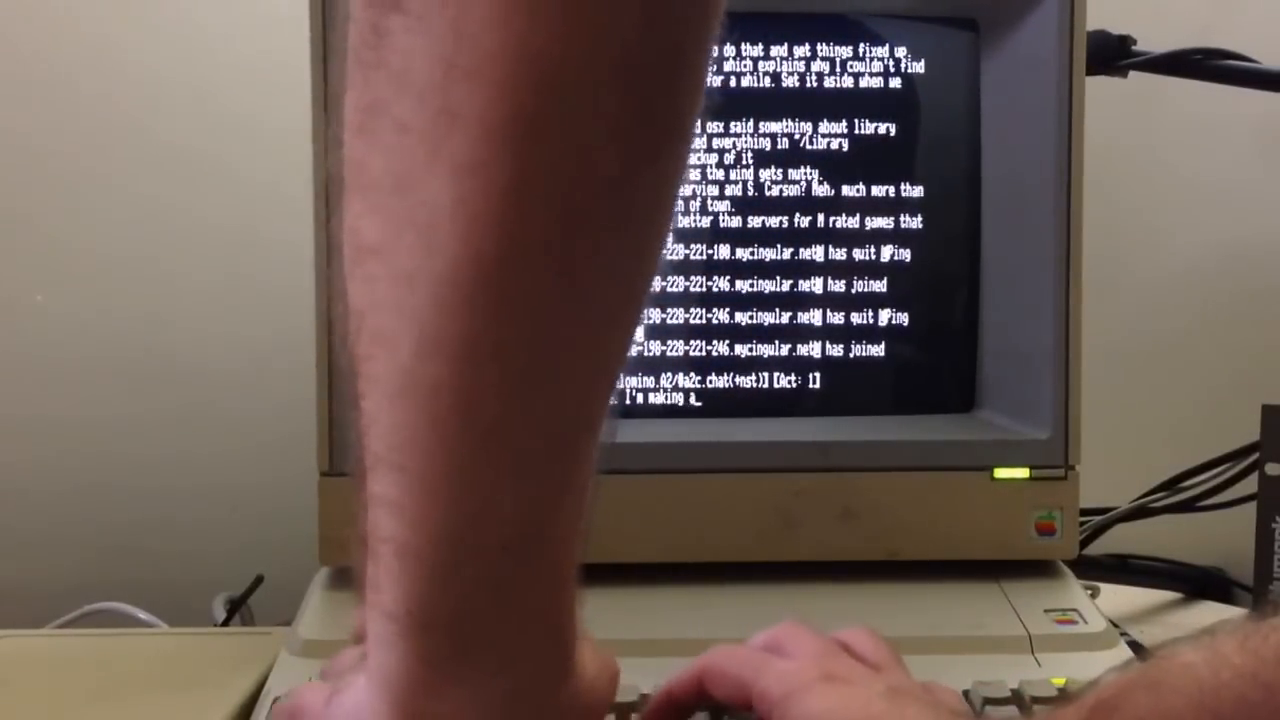
text(tutorial video)
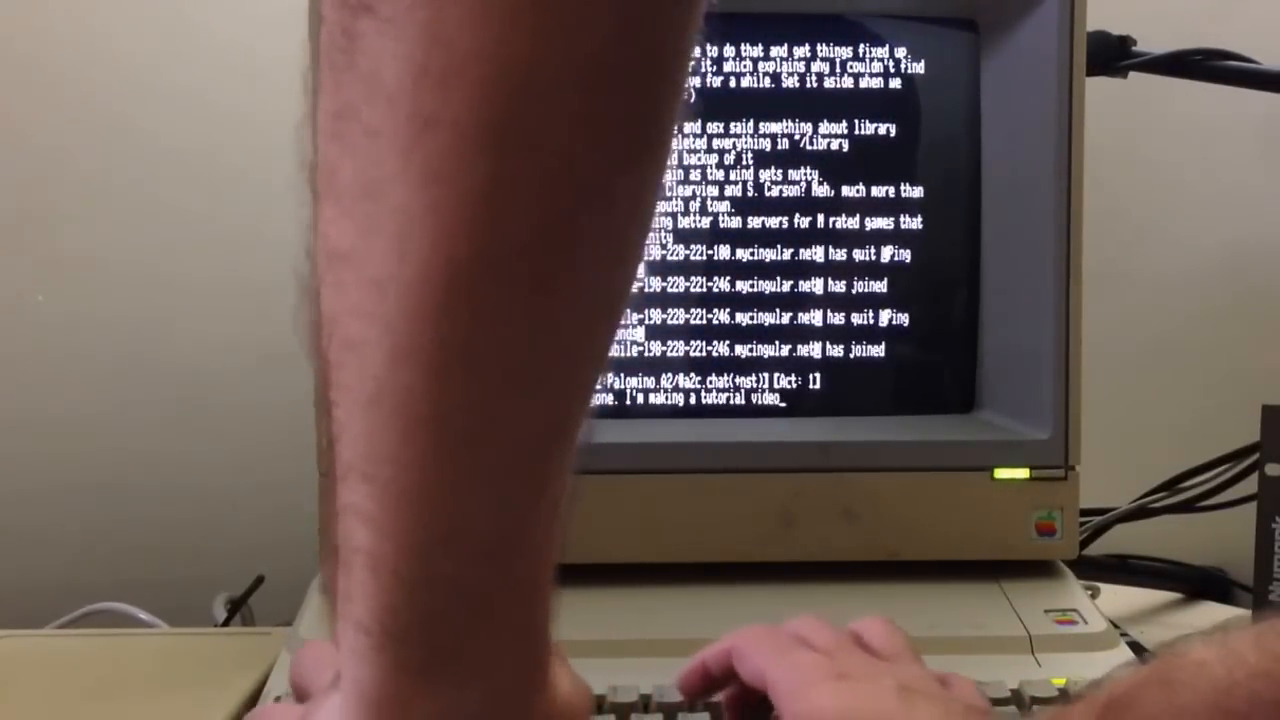
text(on YouTube)
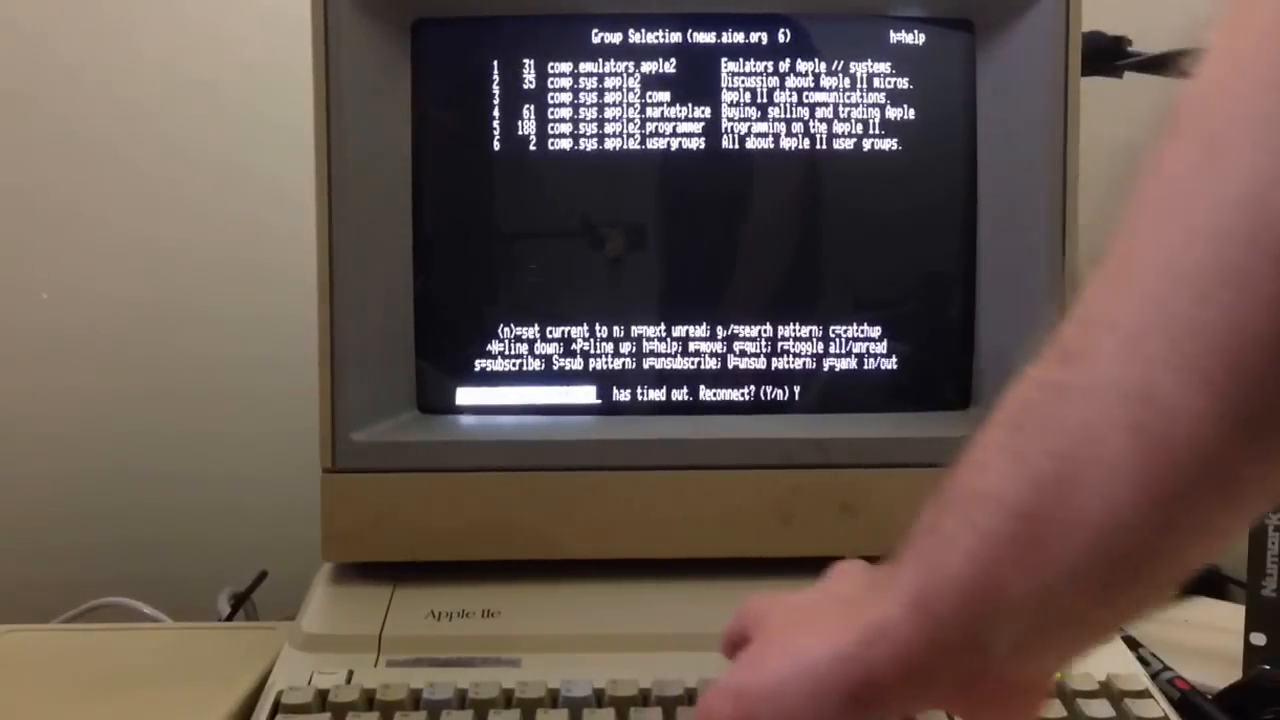
Confirm reconnecting to the news server and list the comp.emulators.apple2 threads.
key(y)
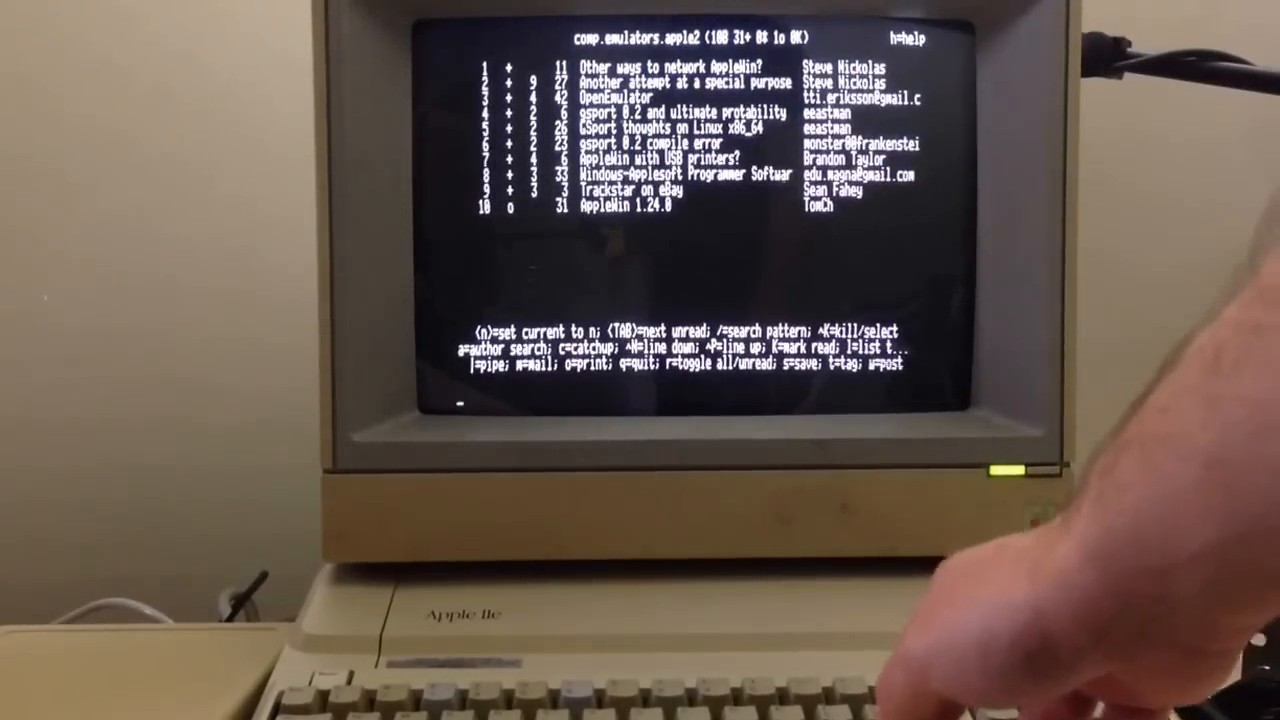
key(Return)
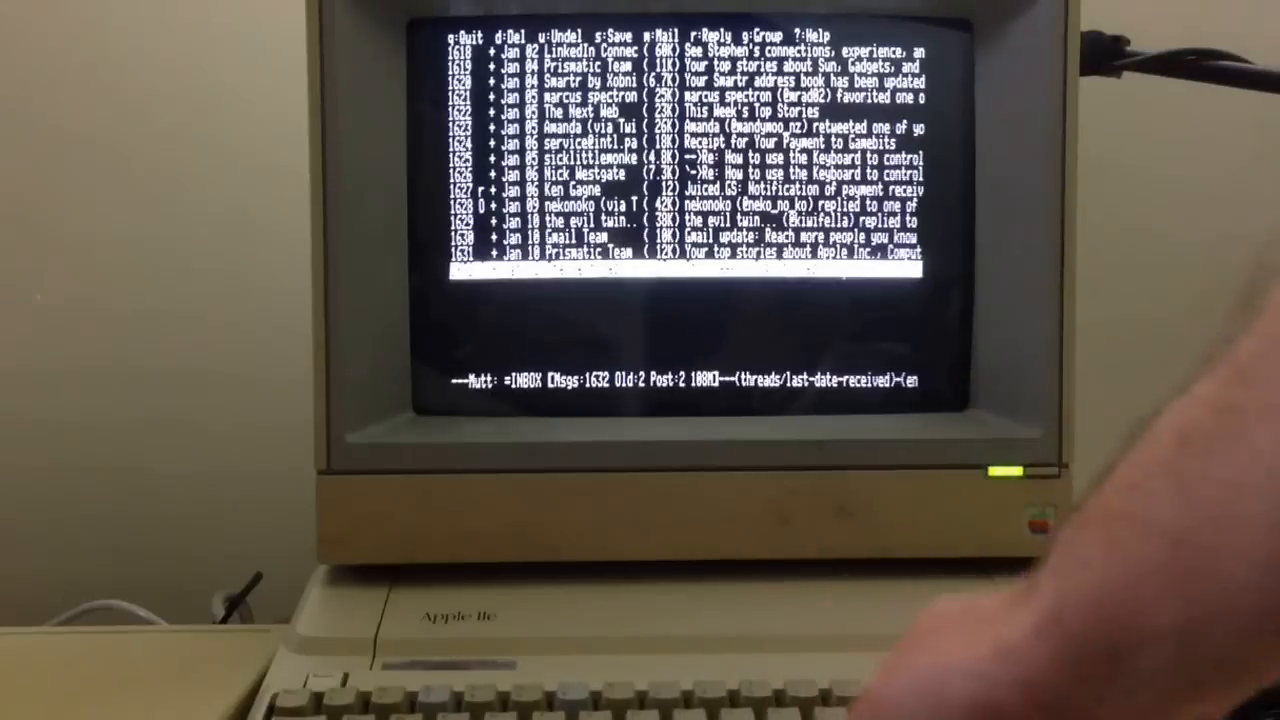
Open The Next Web 'This Week's Top Stories' email in Mutt and page through it.
key(Enter)
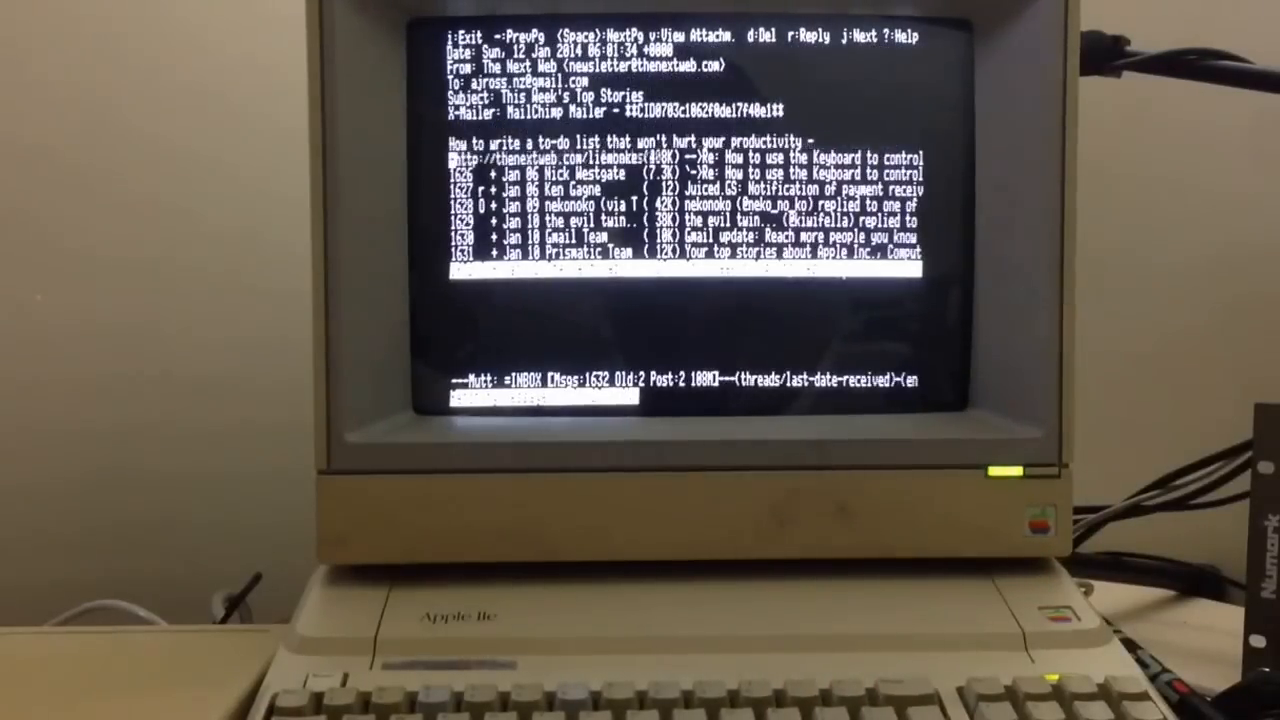
key(Space)
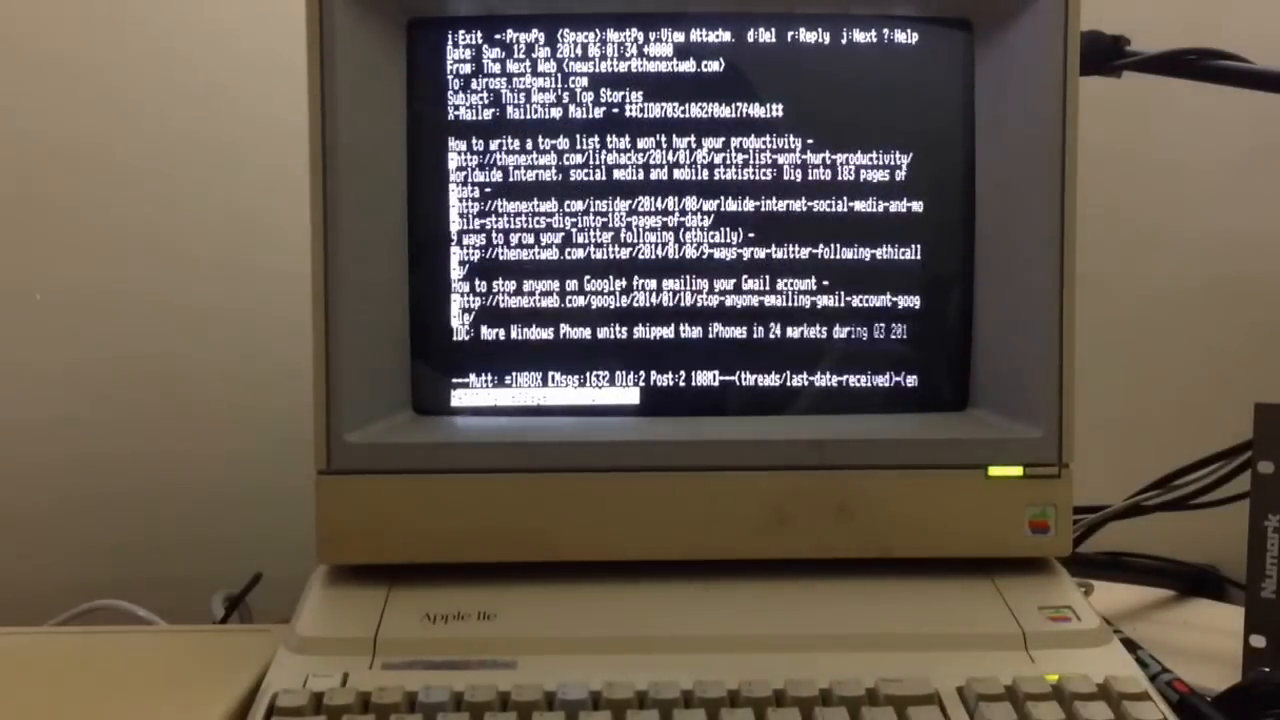